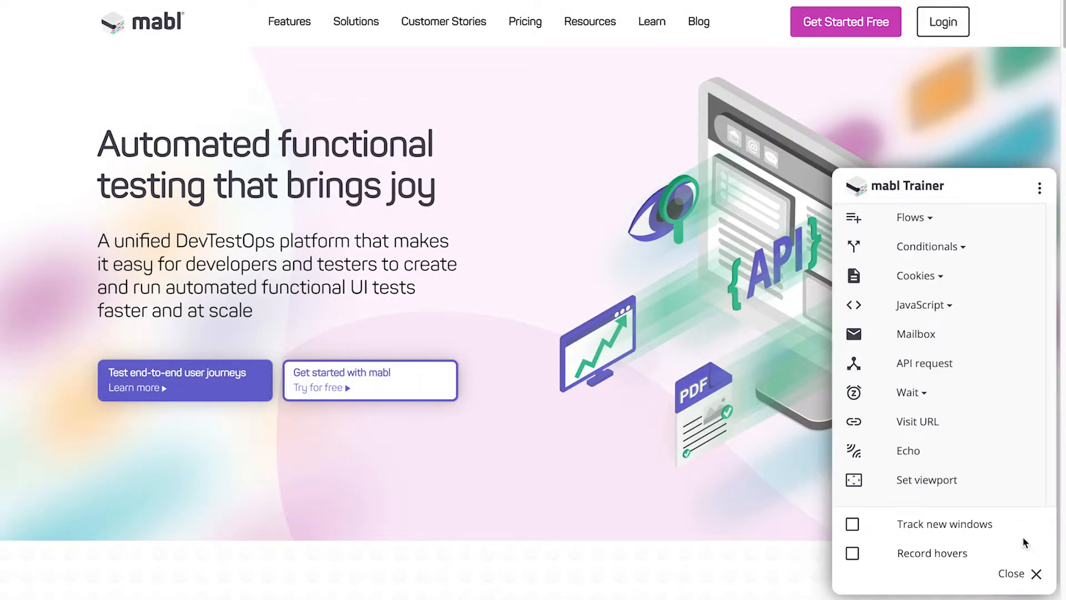
Start a Set cookie step and enter the cookie name 'following'.
left_click(919, 276)
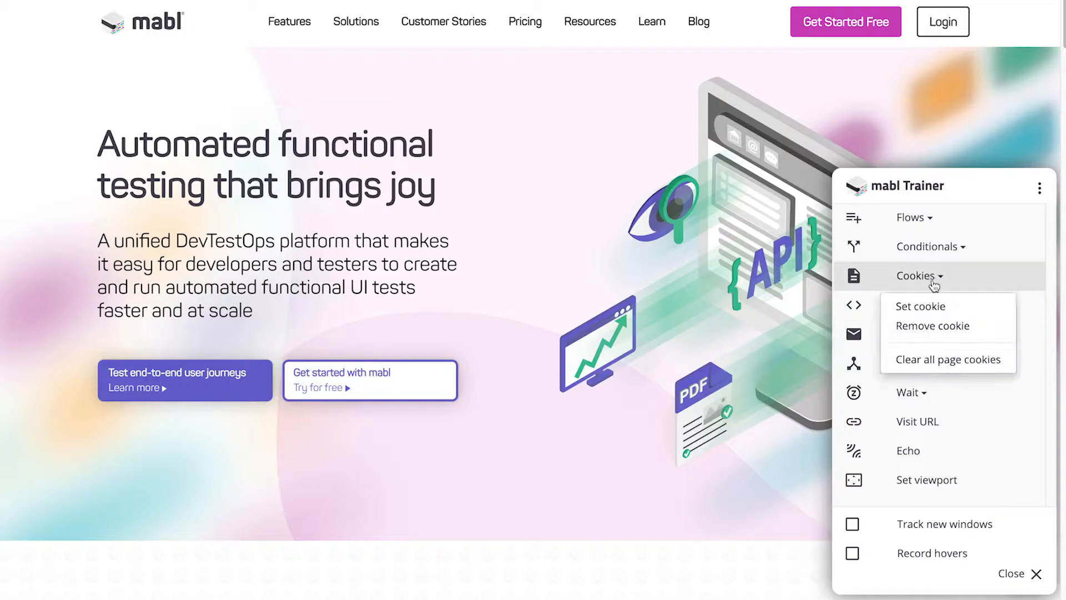
left_click(919, 307)
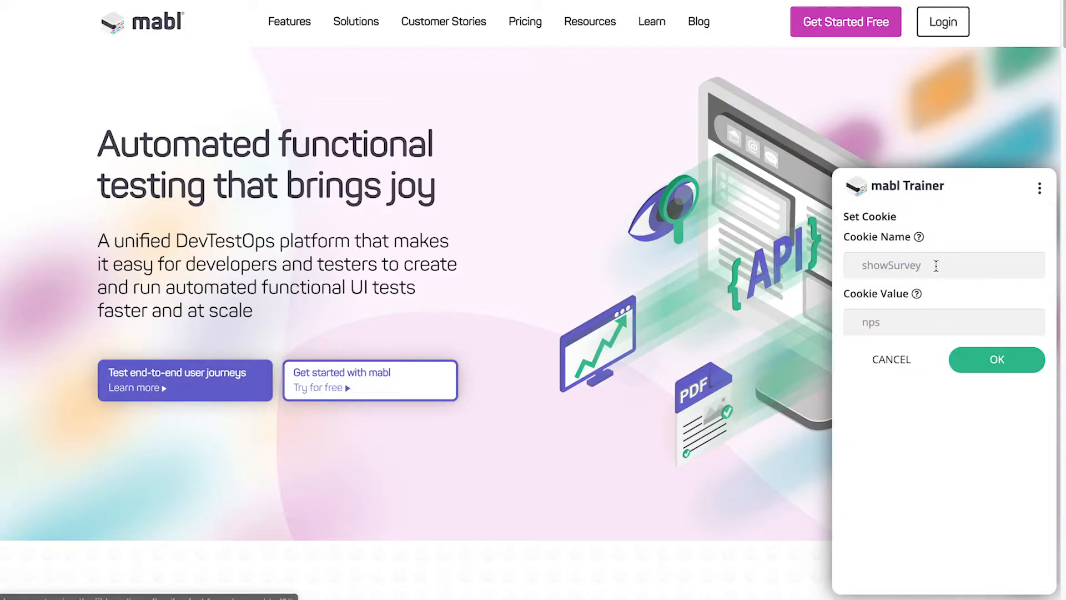
type("followin")
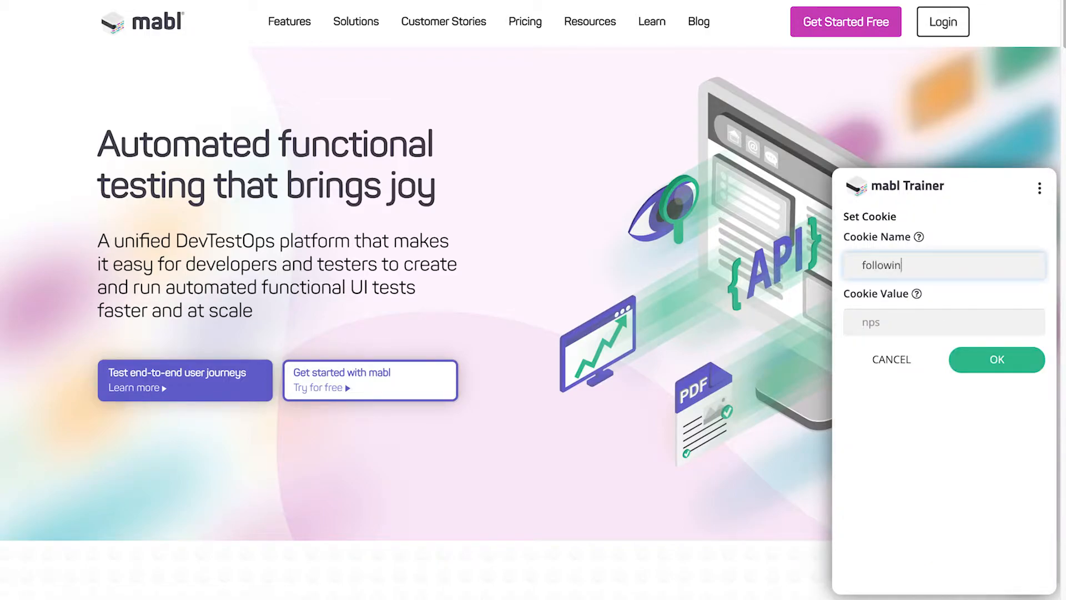
type("g")
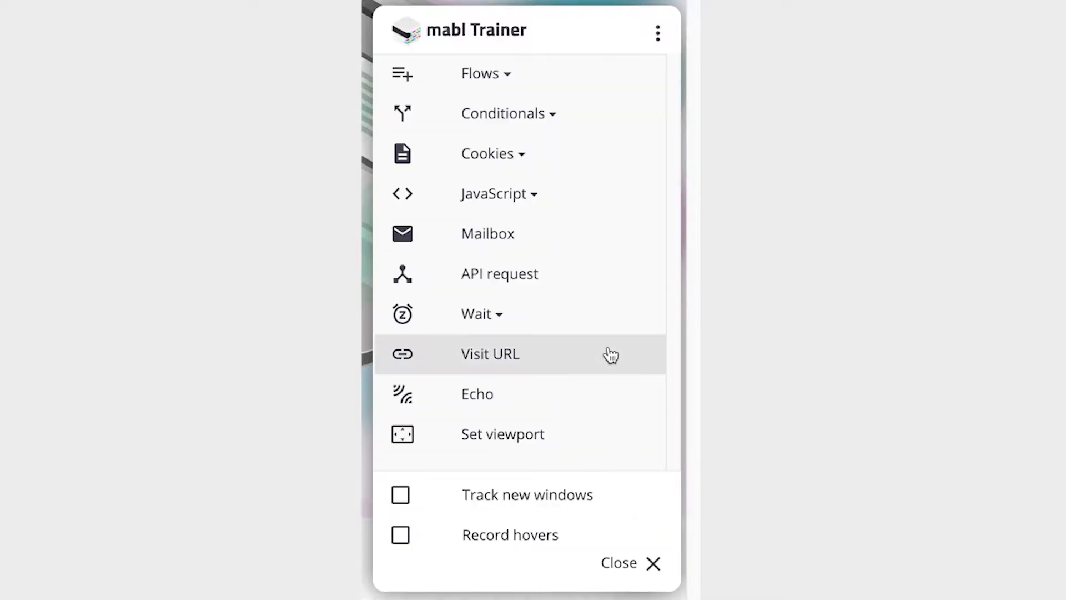
Add a Set cookie step named 'following' with value 'me' and confirm it.
left_click(487, 153)
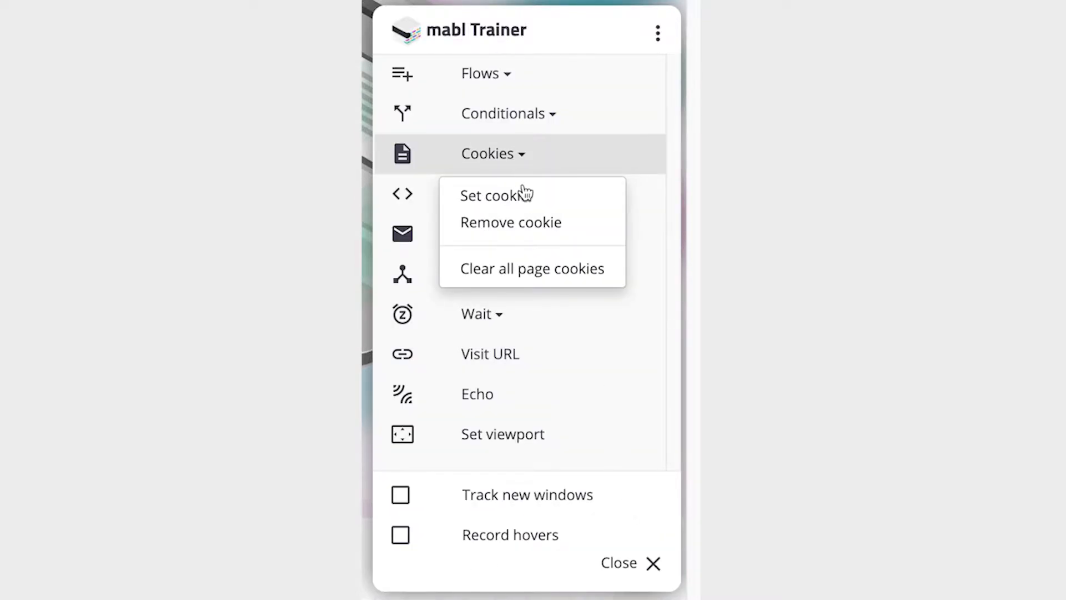
left_click(496, 196)
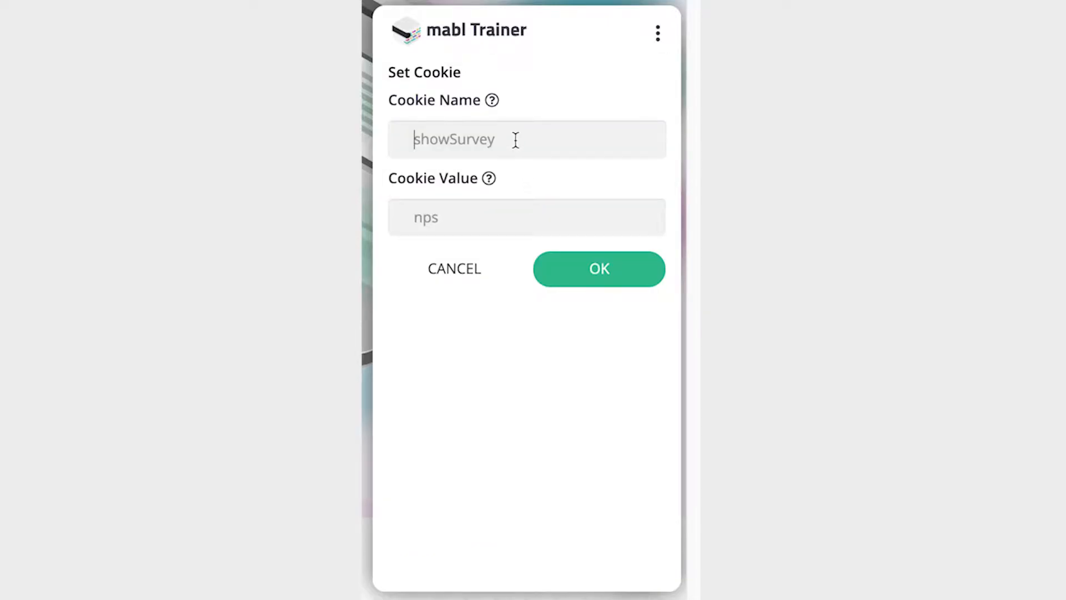
type("following")
left_click(527, 216)
type("me")
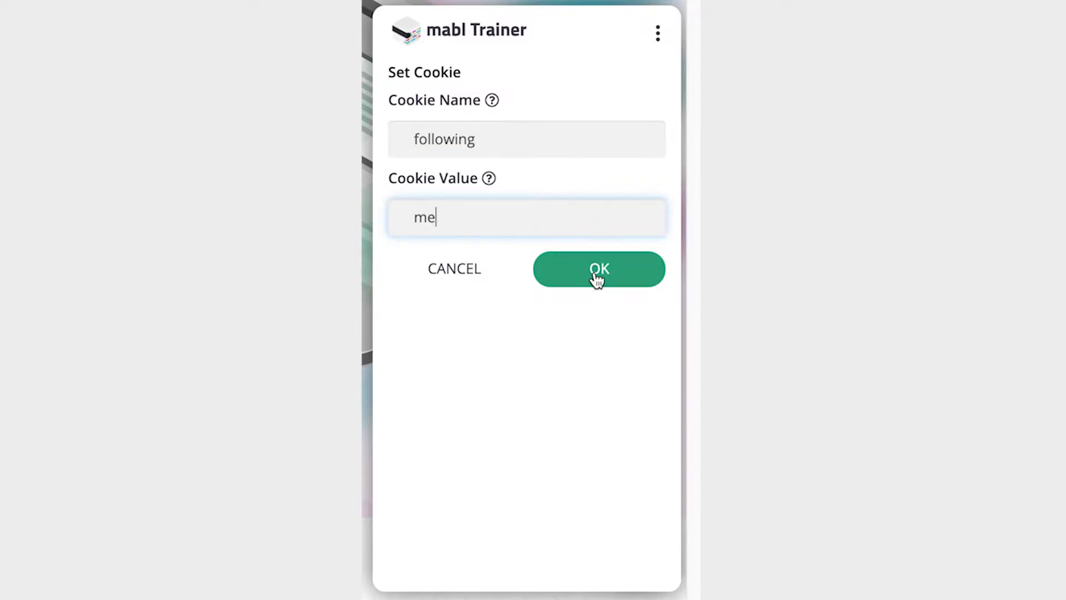
left_click(599, 269)
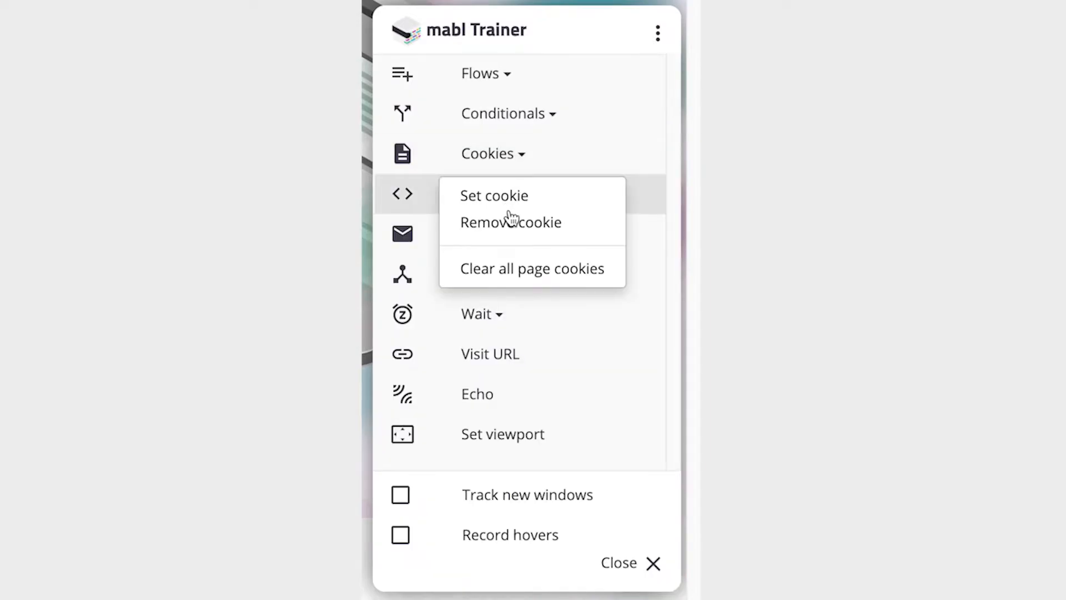
Add a Remove cookie step for the cookie 'following' and confirm it.
left_click(511, 222)
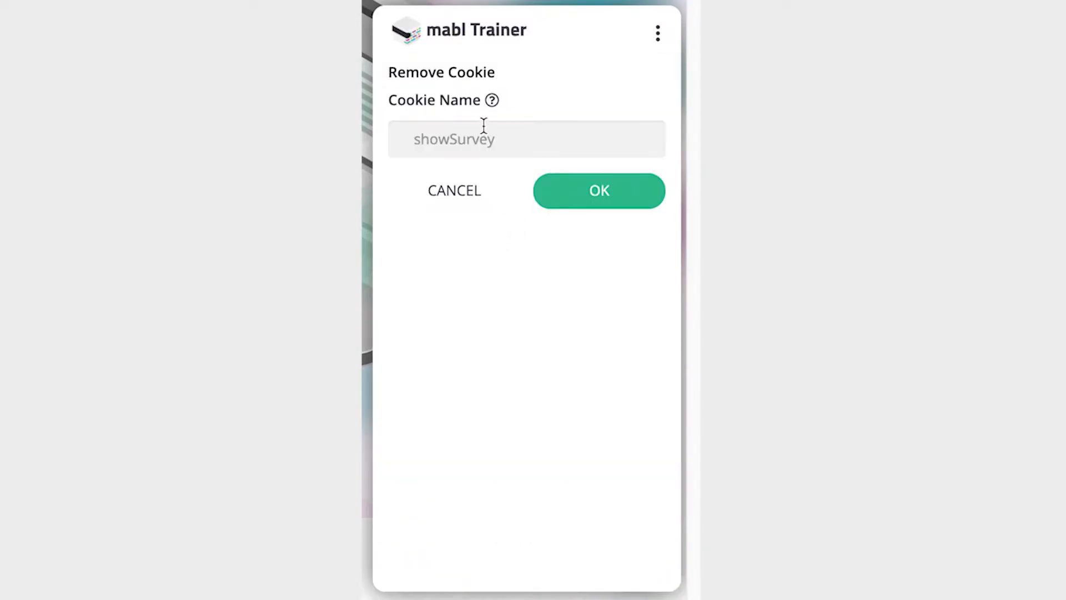
type("followi")
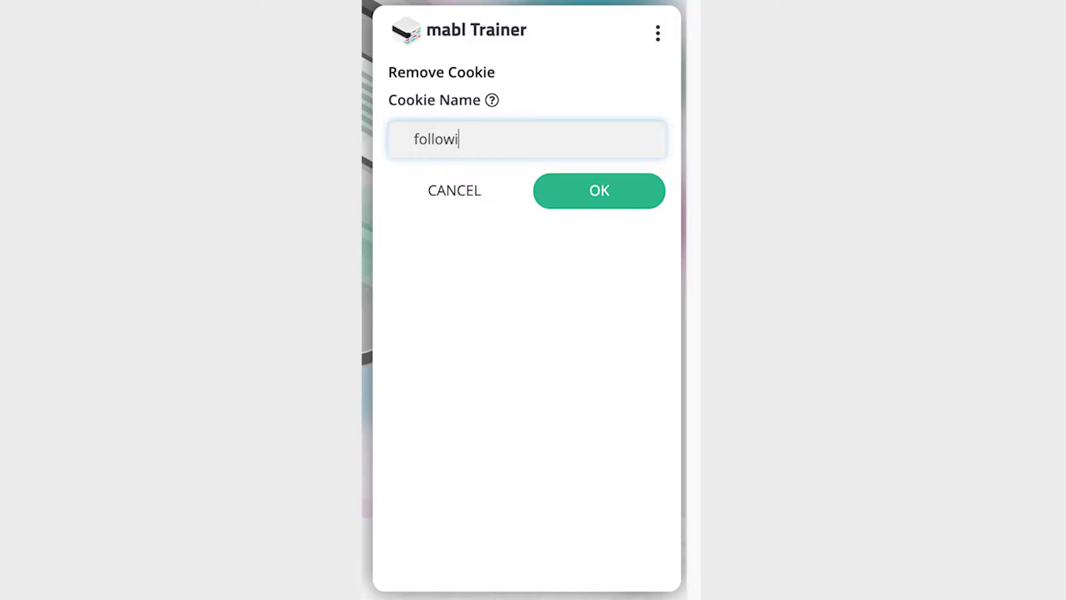
type("ng")
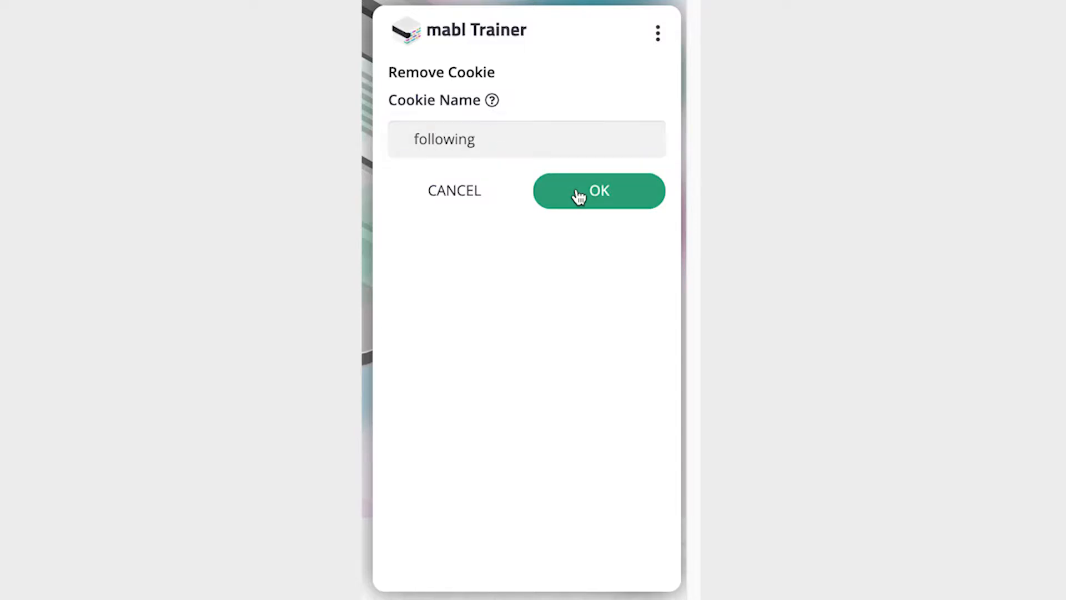
left_click(597, 190)
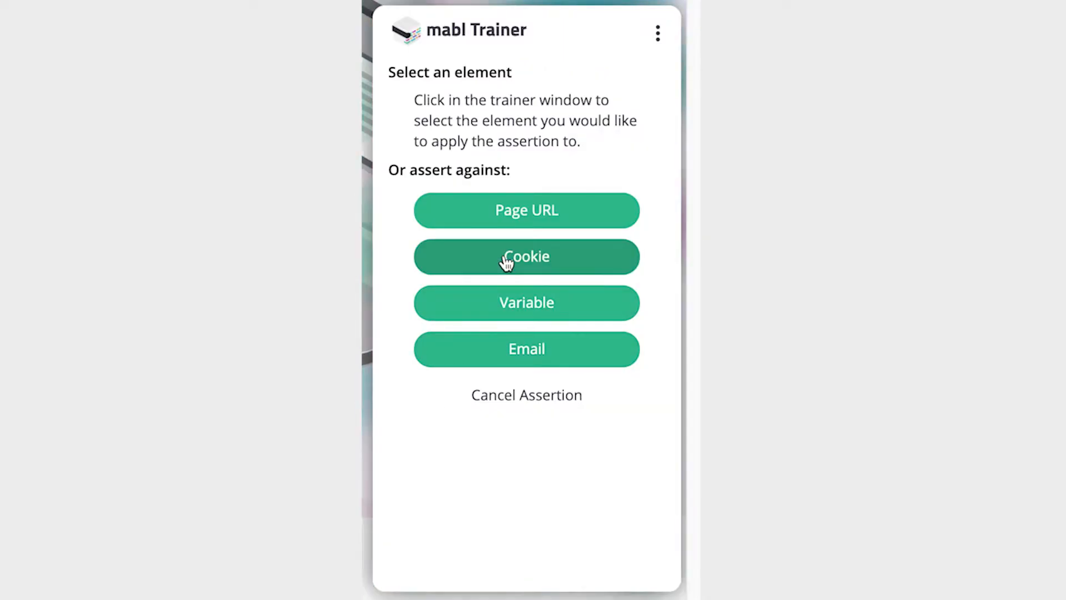
Choose the hubspotutk cookie as the target of a new cookie assertion.
left_click(525, 256)
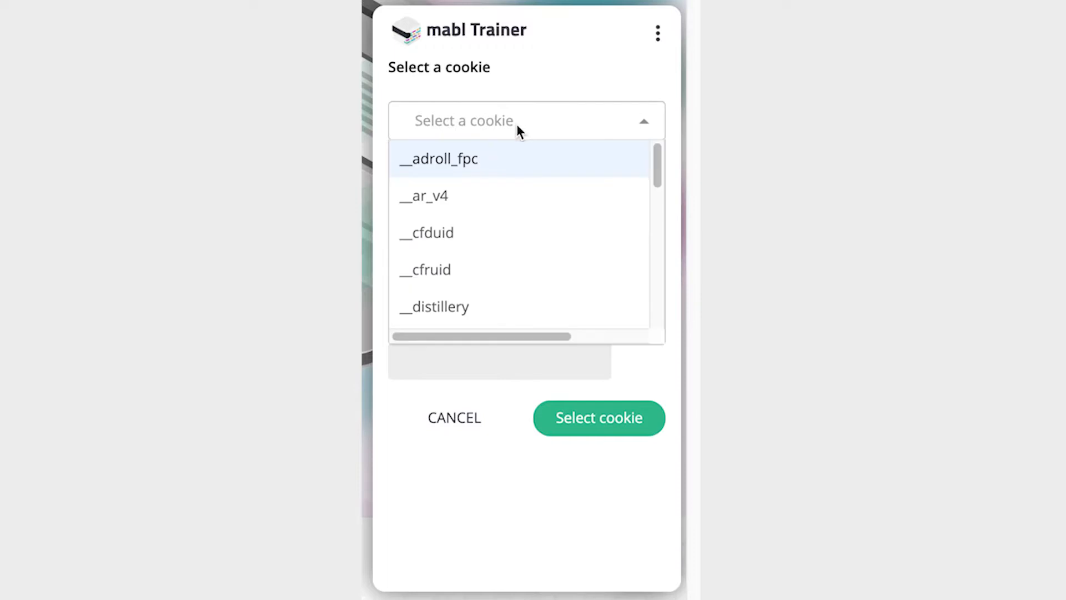
scroll("down", 3)
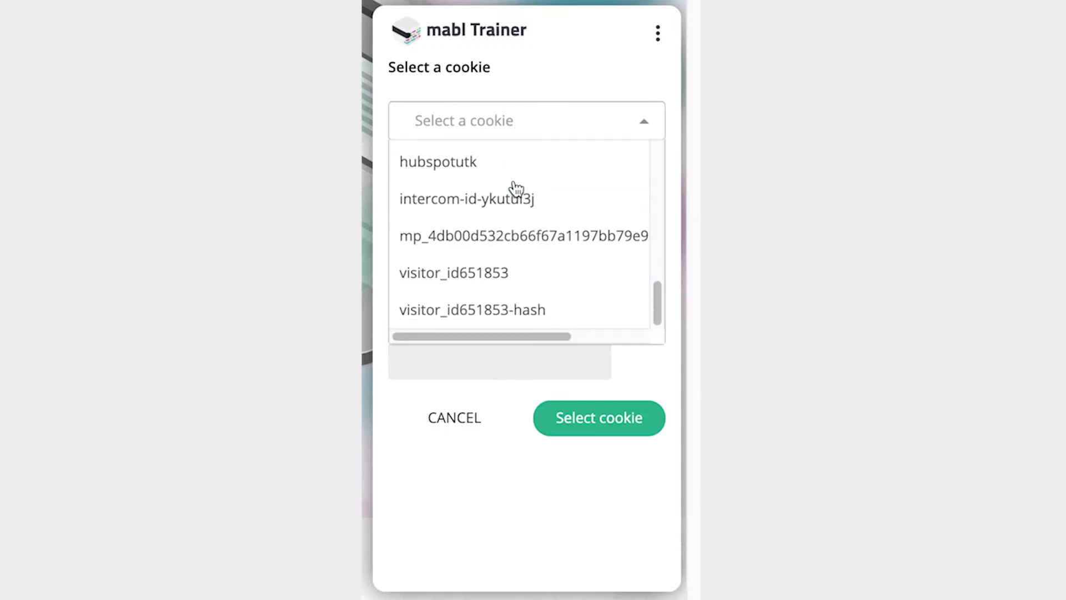
left_click(438, 163)
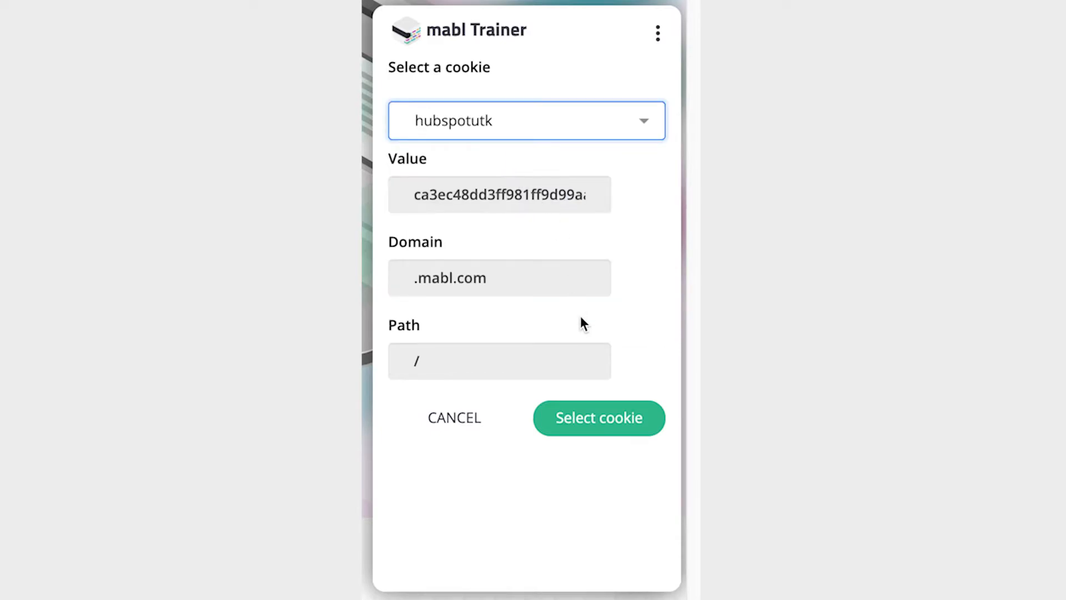
left_click(597, 418)
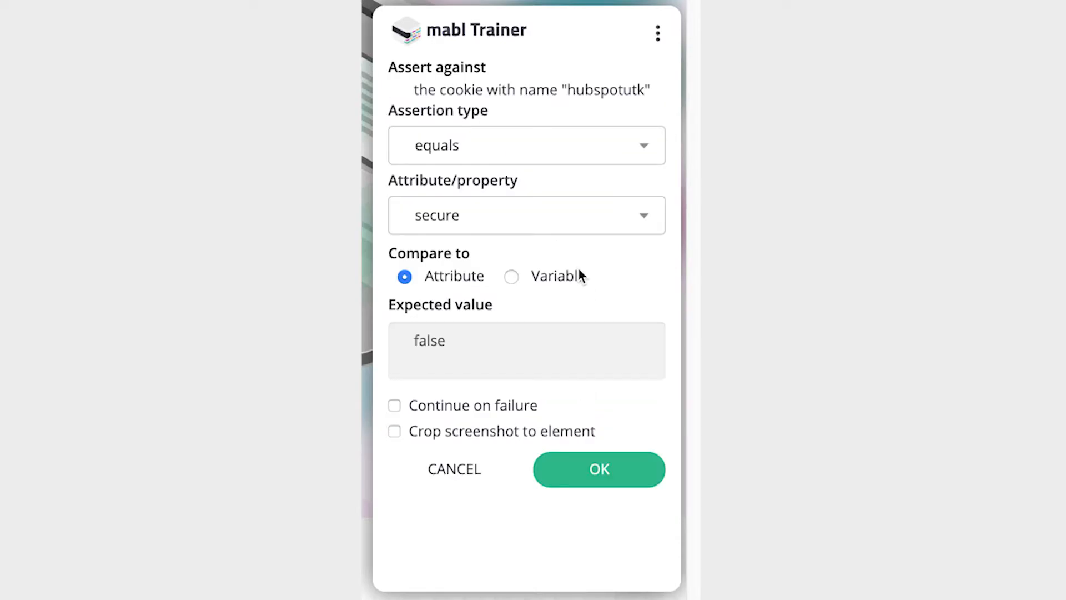
Assert the hubspotutk cookie's value equals its prefilled current token and save the step.
left_click(525, 214)
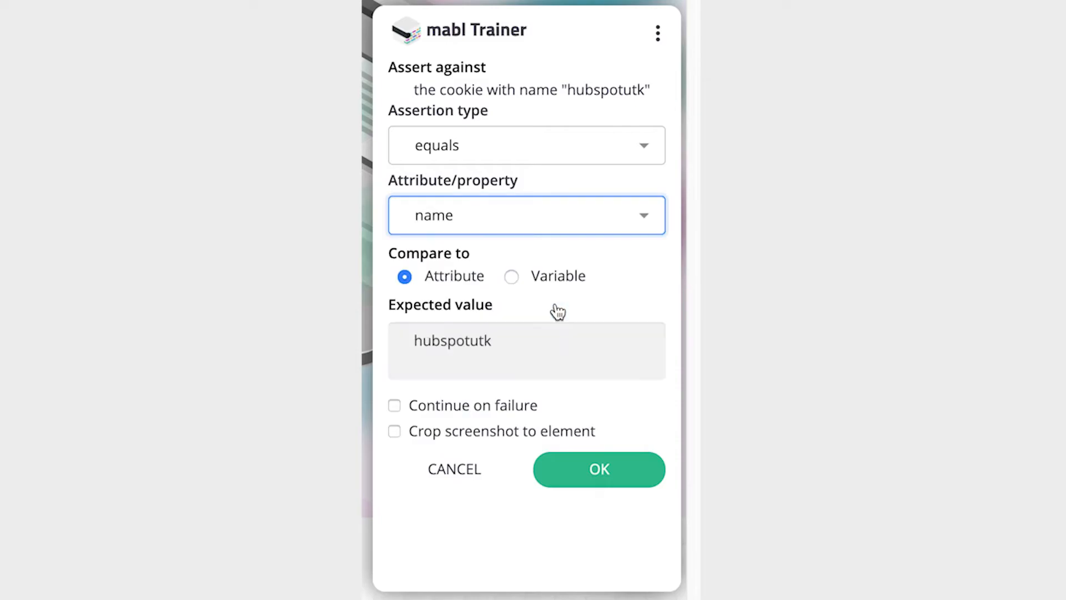
left_click(526, 215)
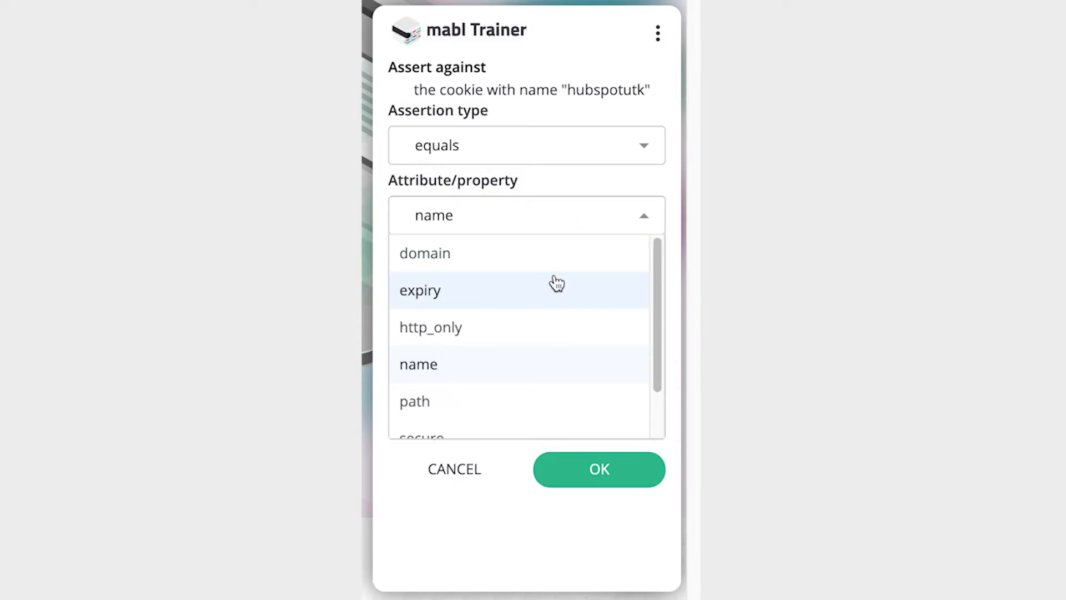
left_click(424, 252)
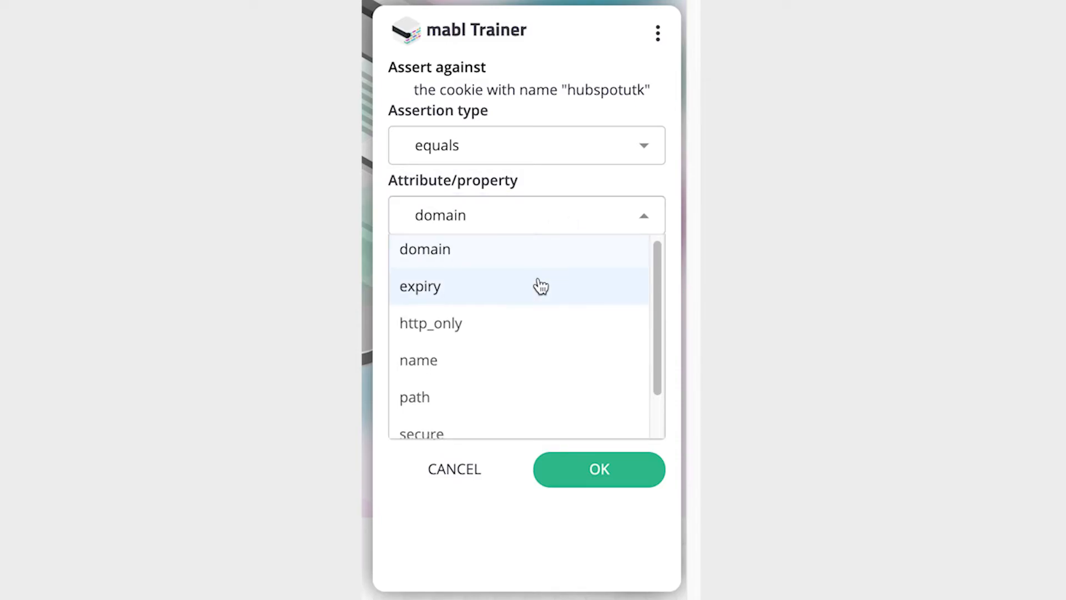
left_click(430, 324)
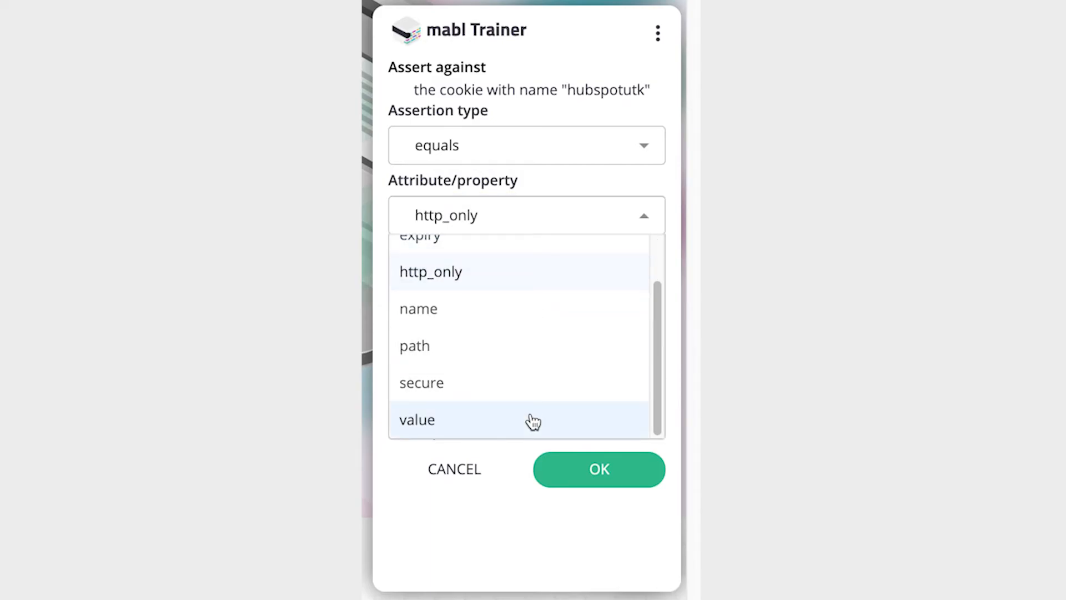
left_click(417, 419)
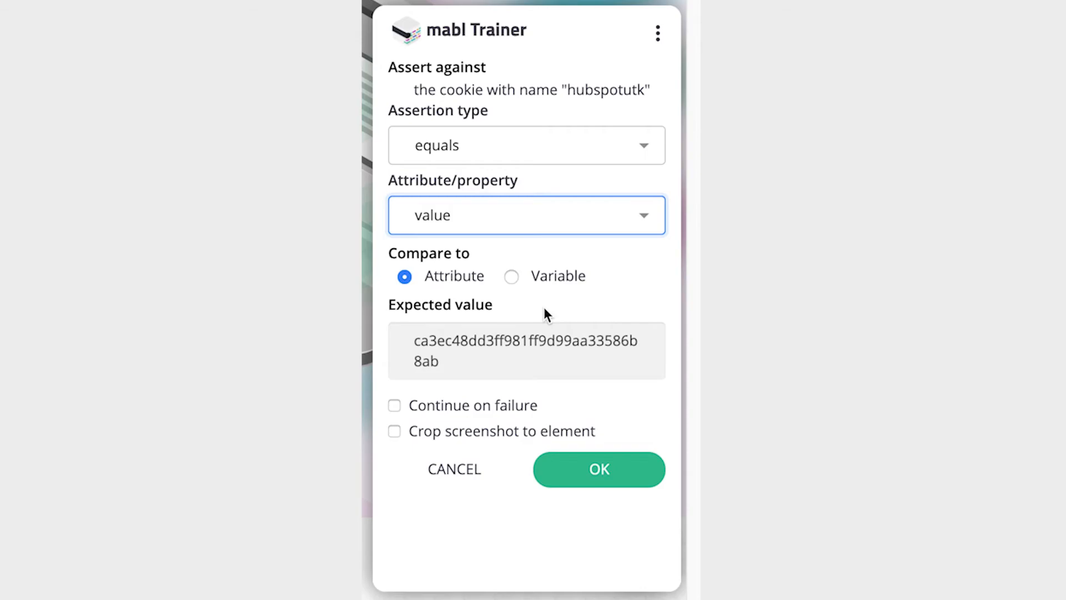
mouse_move(588, 134)
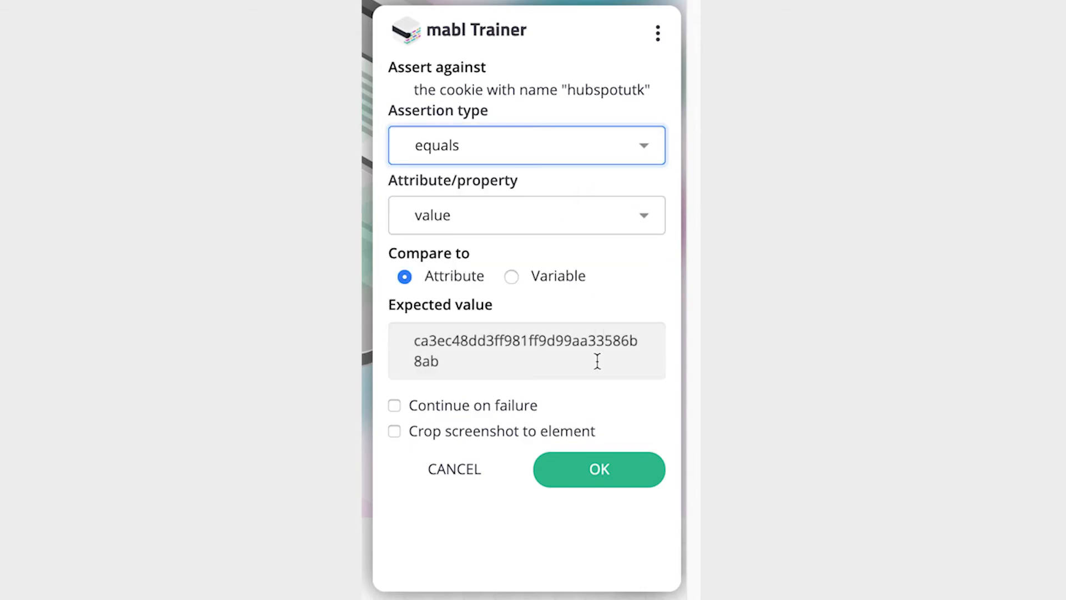
left_click(597, 469)
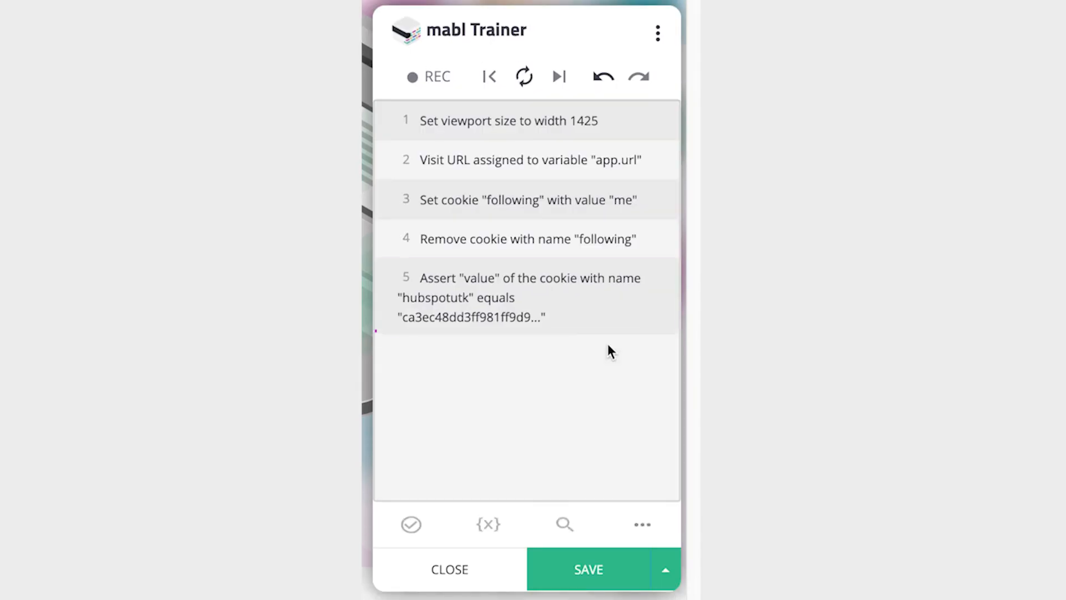
left_click(523, 77)
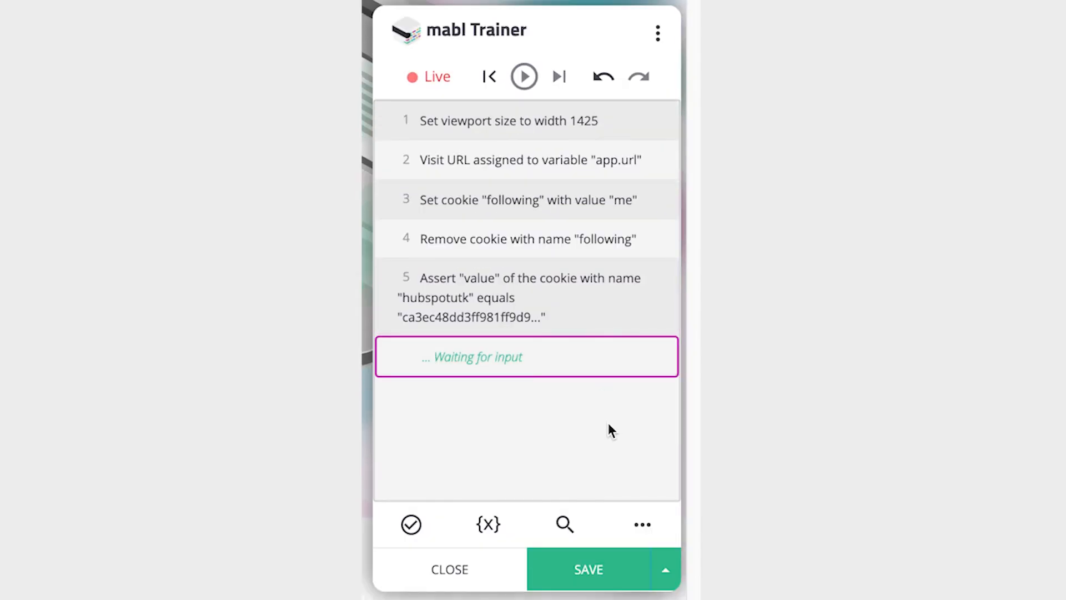